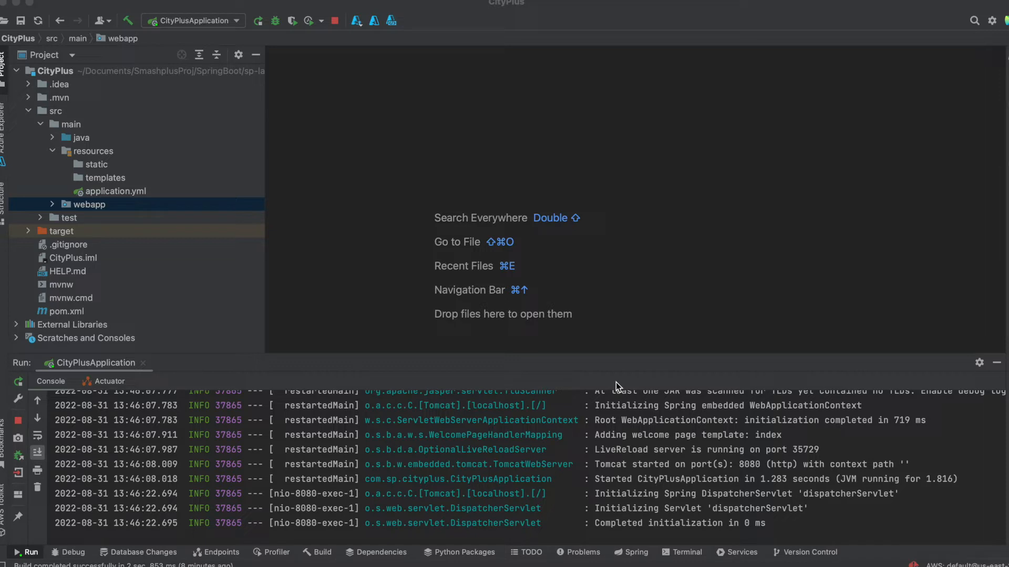
mouse_move(177, 385)
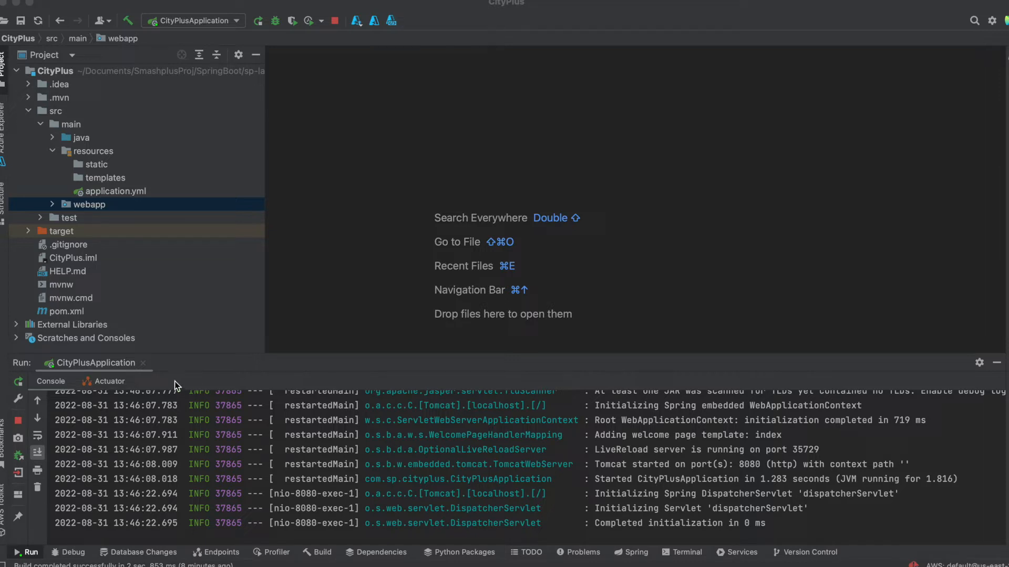
mouse_move(95, 208)
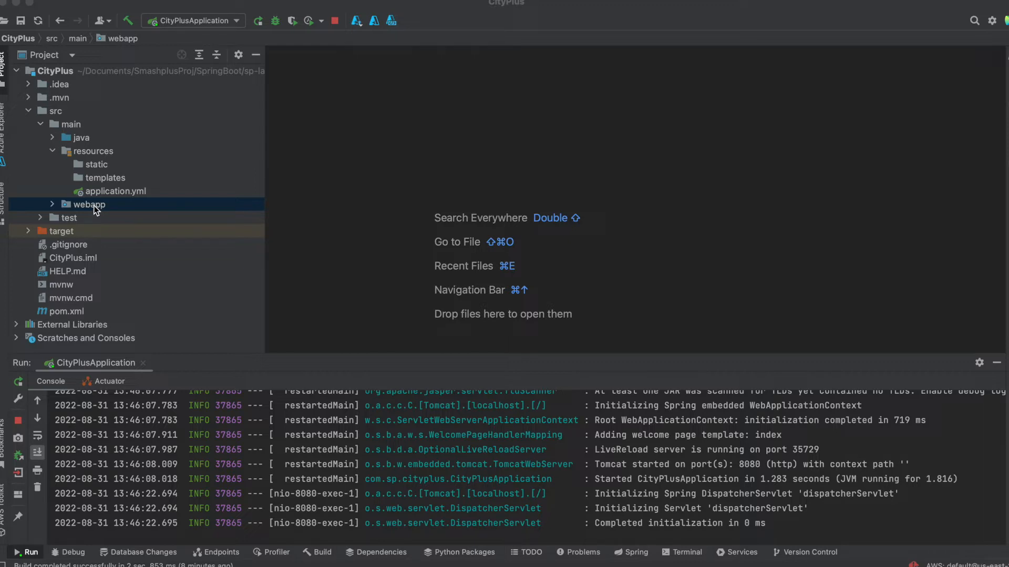
Expand webapp and WEB-INF/views in the project tree to reveal index.jsp
left_click(51, 205)
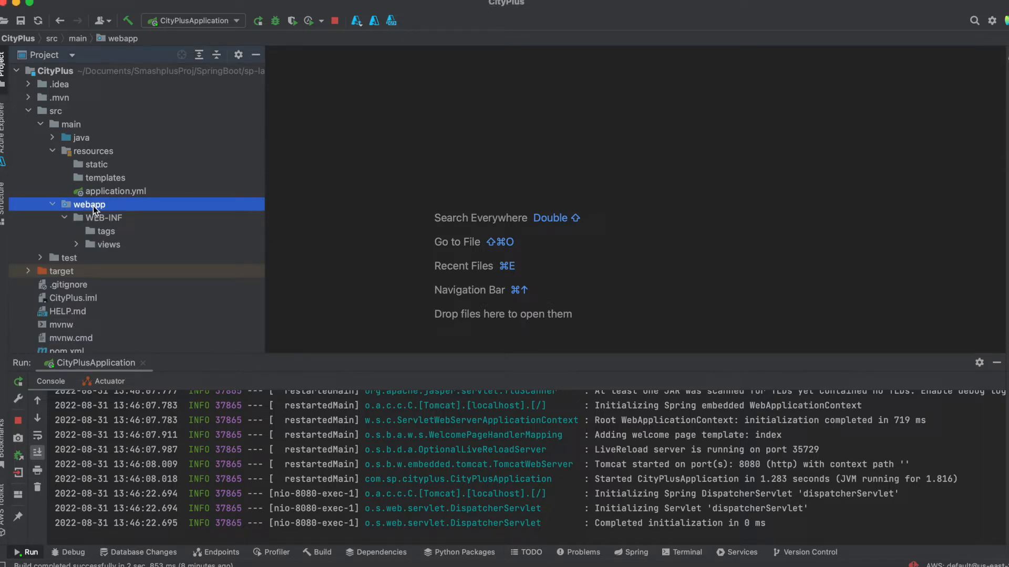
mouse_move(96, 251)
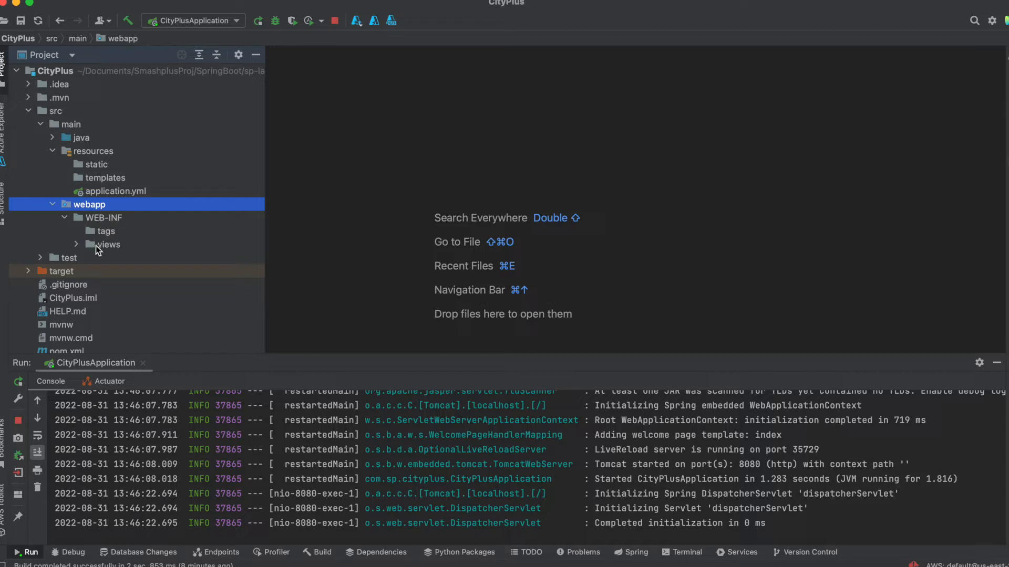
left_click(76, 245)
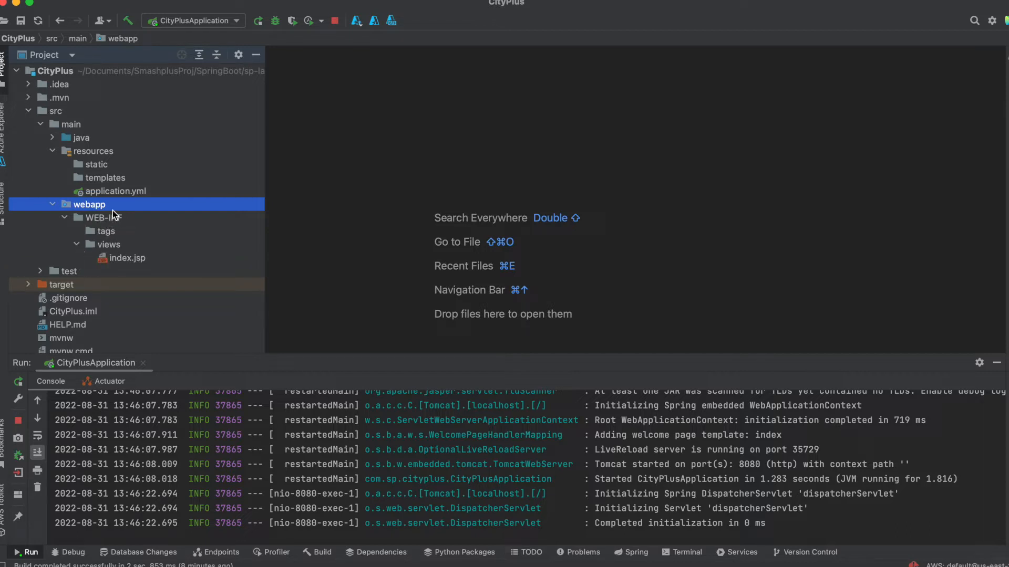
mouse_move(122, 209)
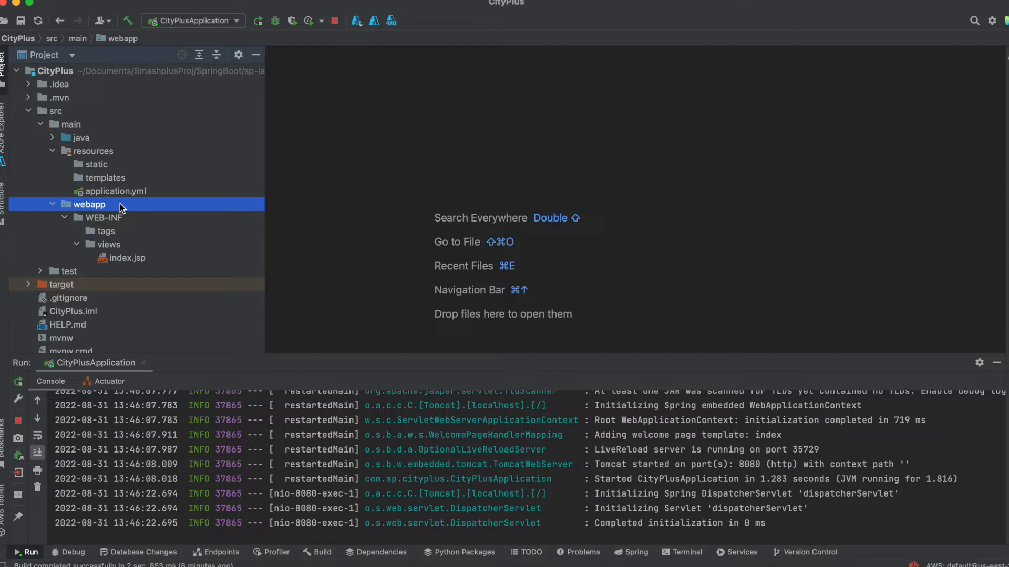
mouse_move(120, 193)
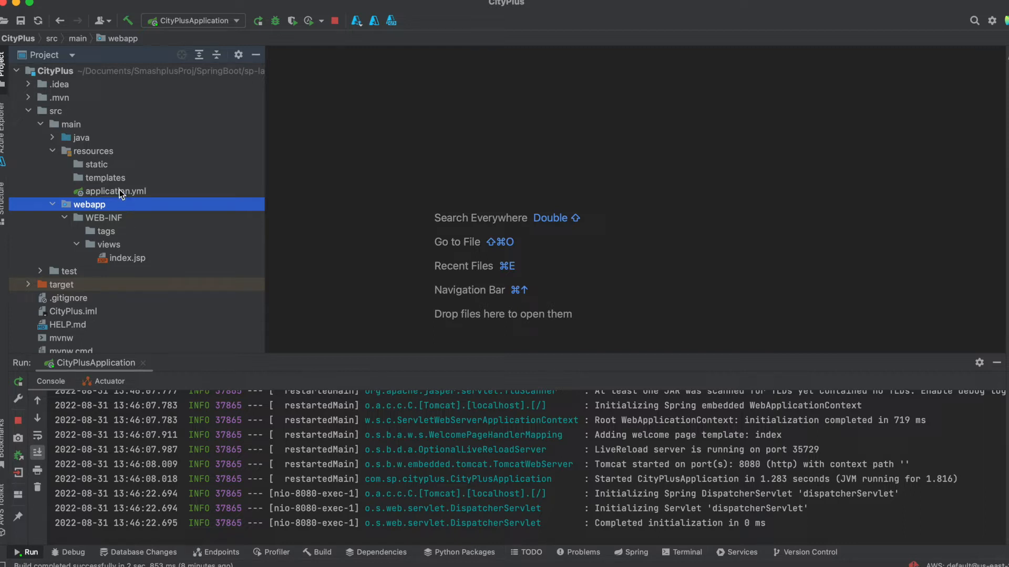
mouse_move(122, 195)
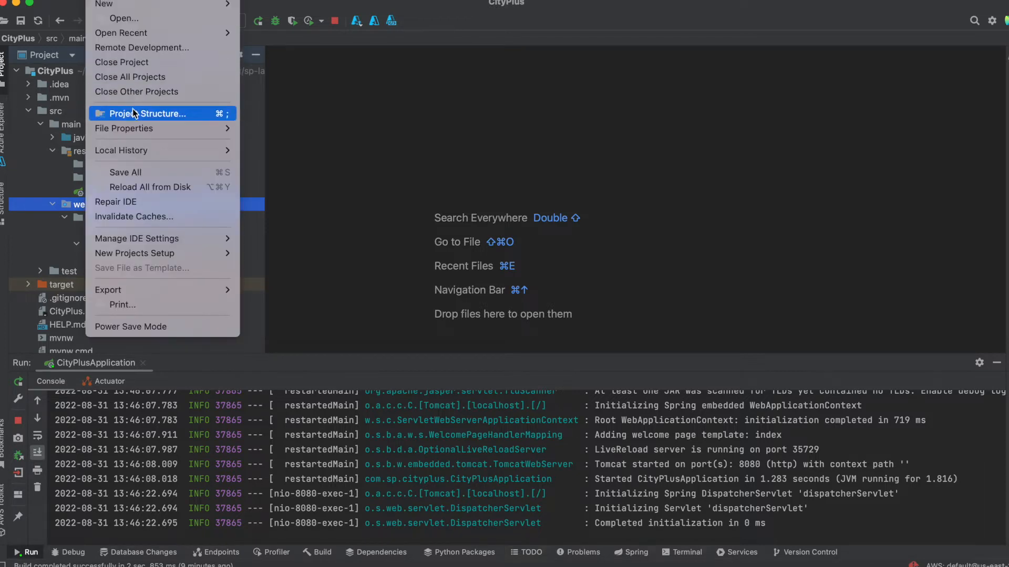
left_click(147, 114)
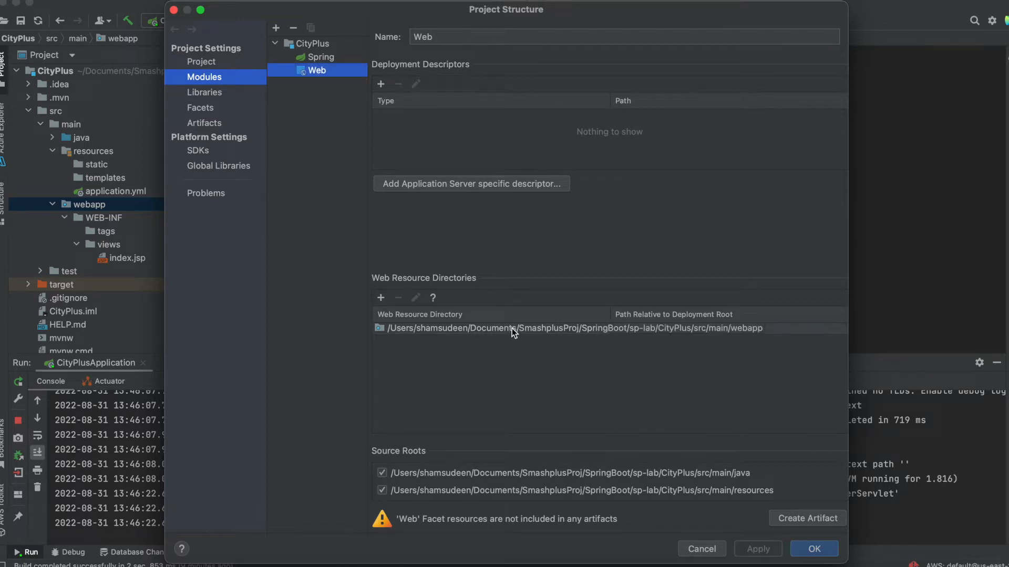
left_click(572, 328)
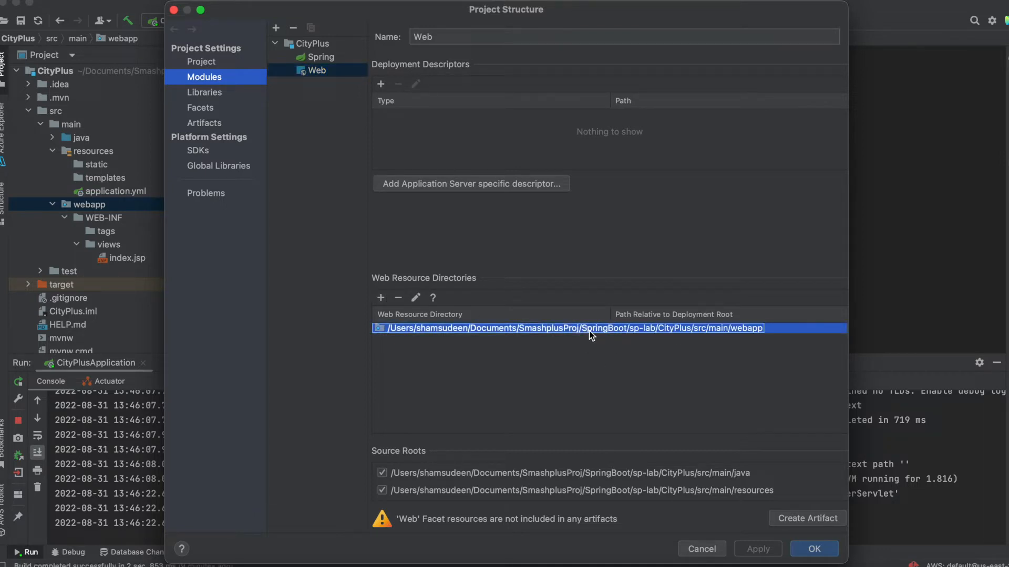
mouse_move(597, 333)
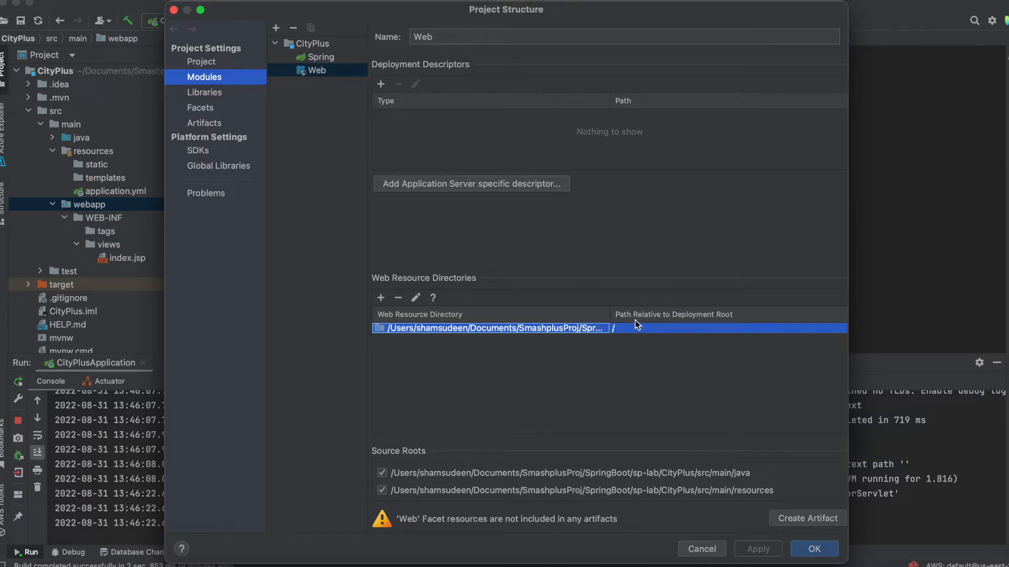
mouse_move(610, 346)
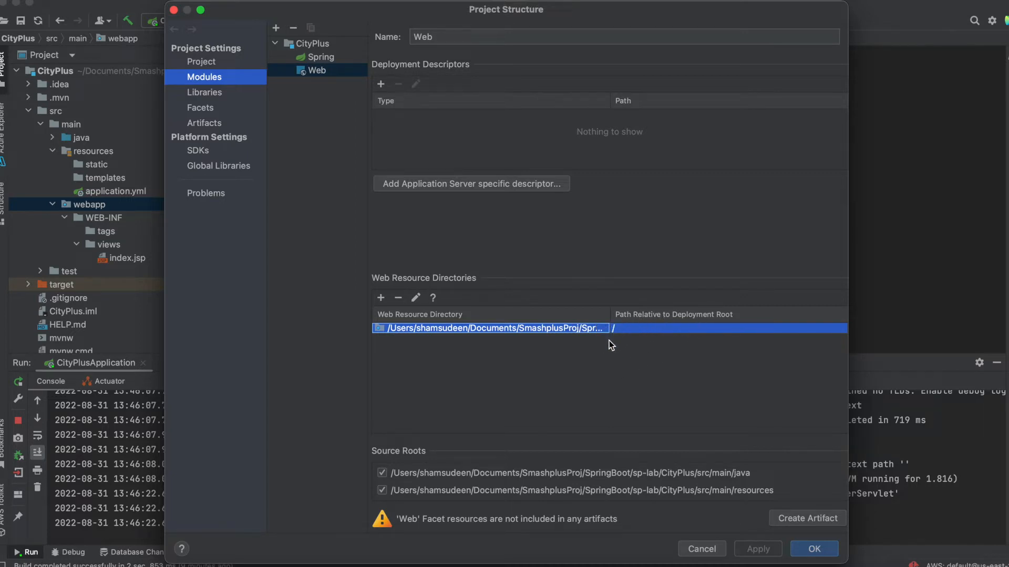
mouse_move(671, 517)
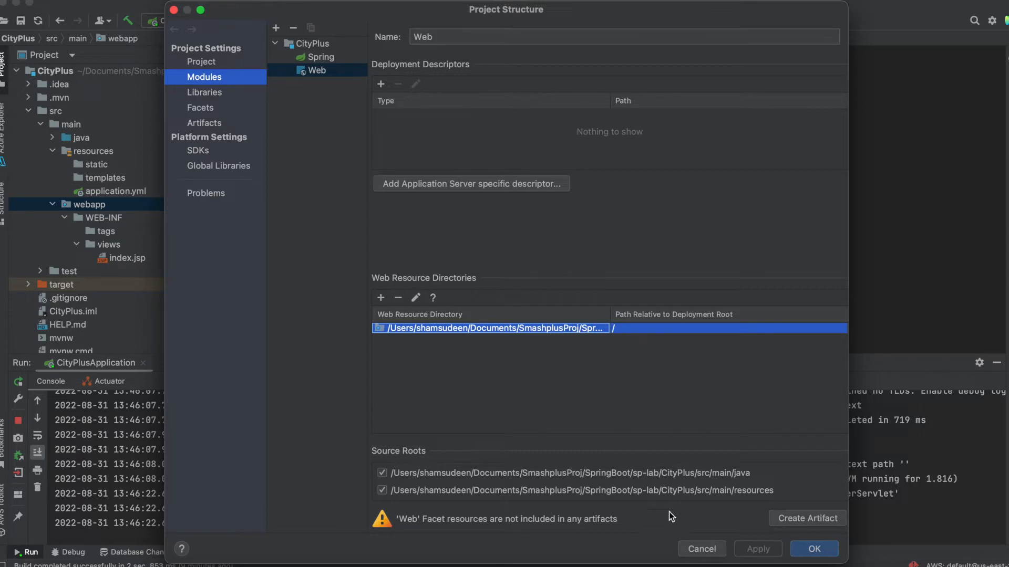
mouse_move(701, 549)
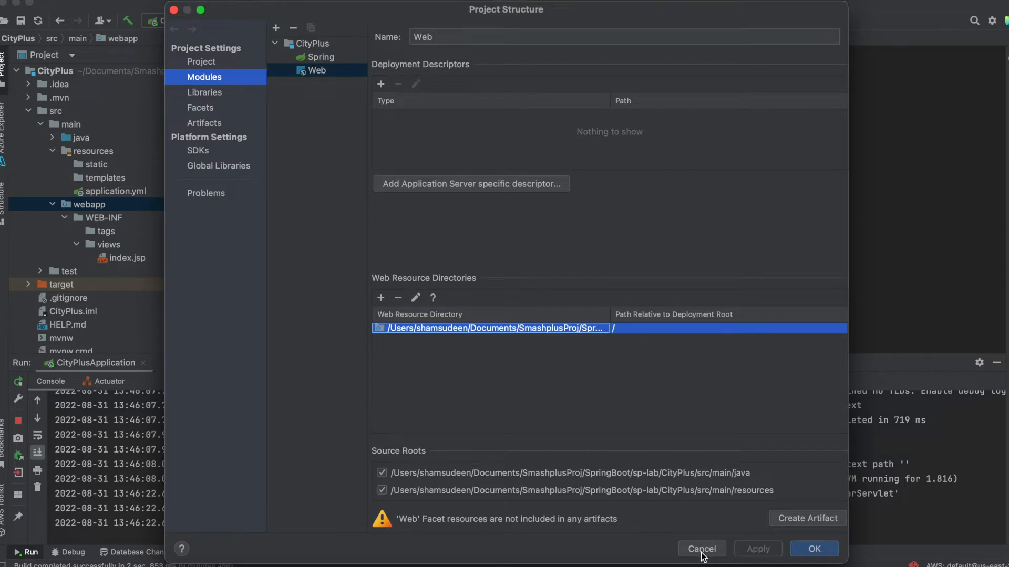
left_click(701, 549)
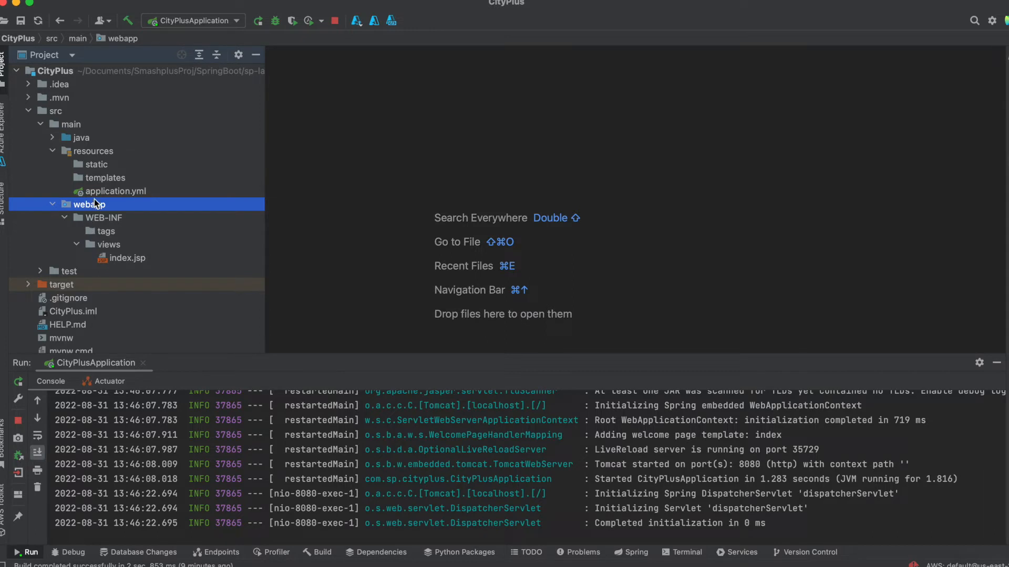
mouse_move(109, 258)
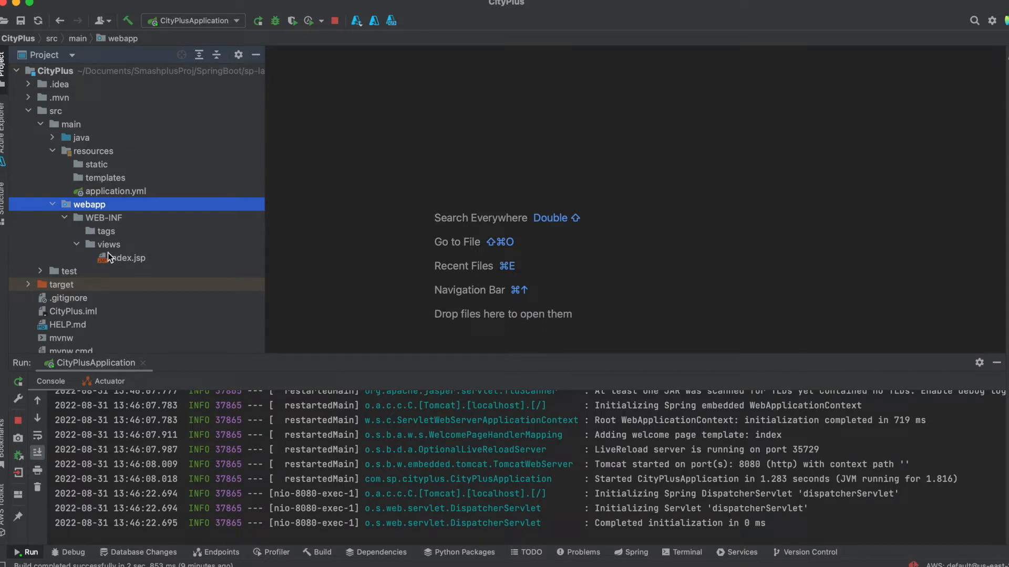
mouse_move(114, 262)
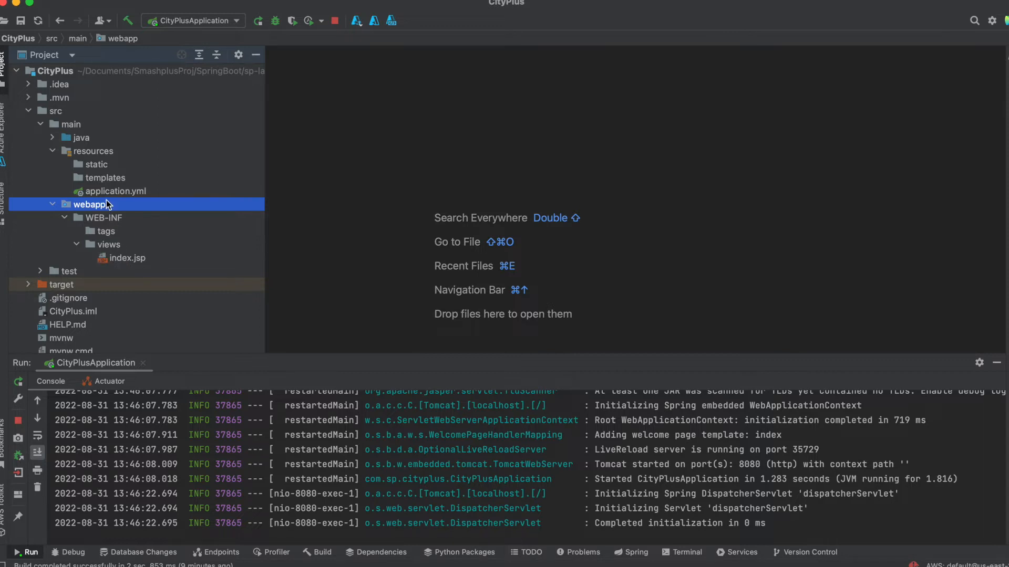
Open application.yml showing spring.mvc.view prefix /WEB-INF/views/ and suffix .jsp
left_click(115, 192)
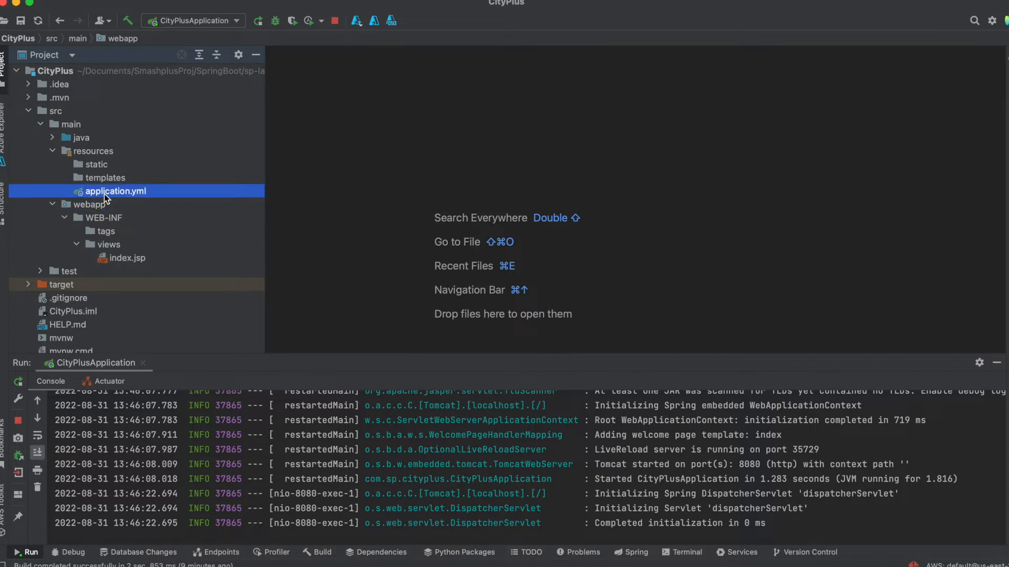
double_click(115, 191)
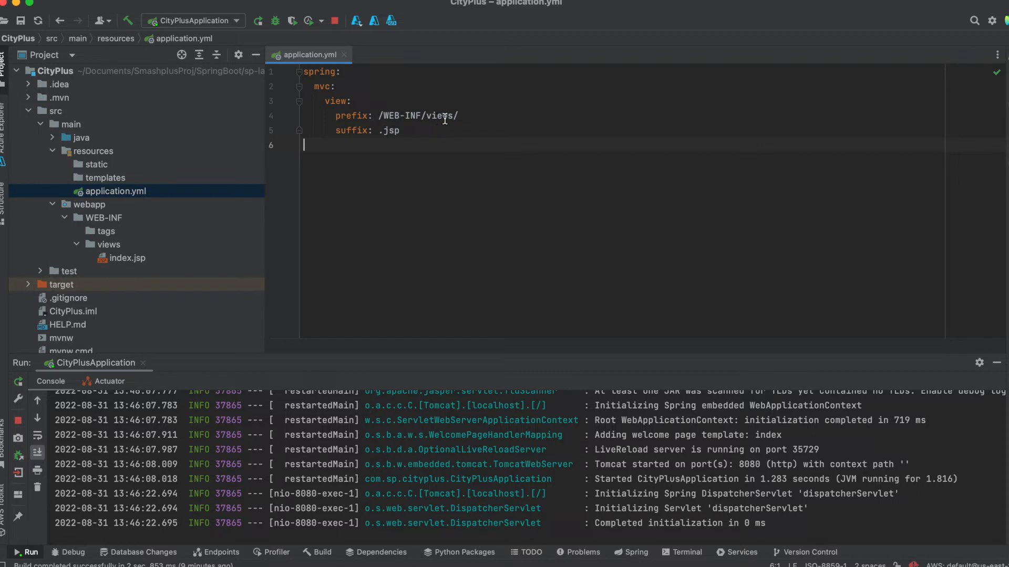
mouse_move(363, 179)
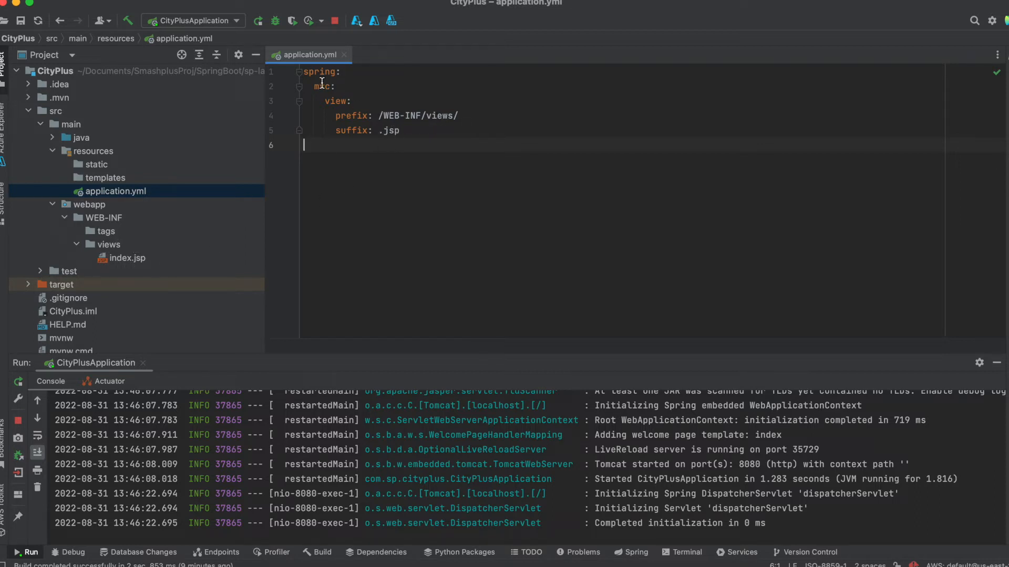
mouse_move(360, 130)
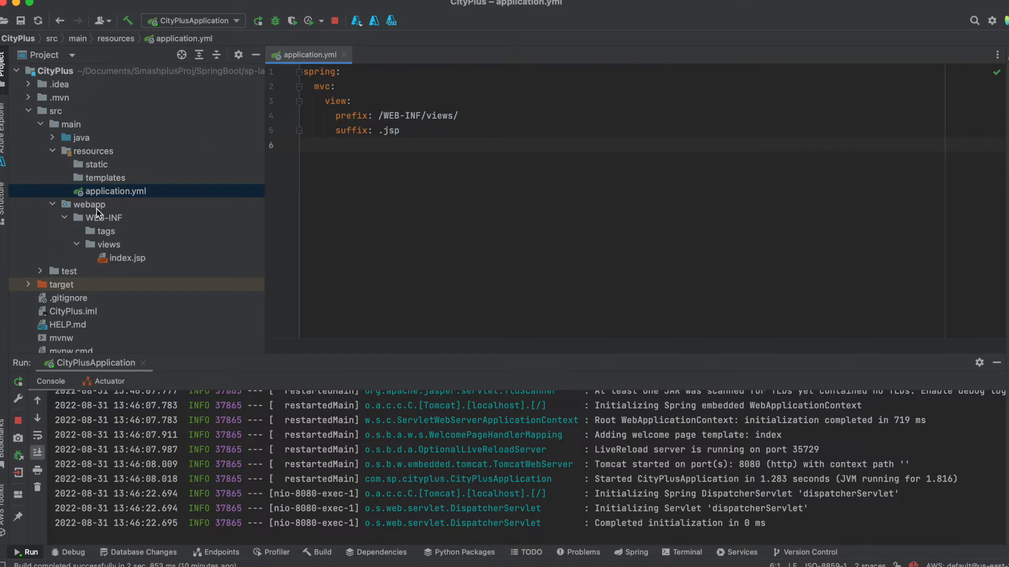
scroll("down", 3)
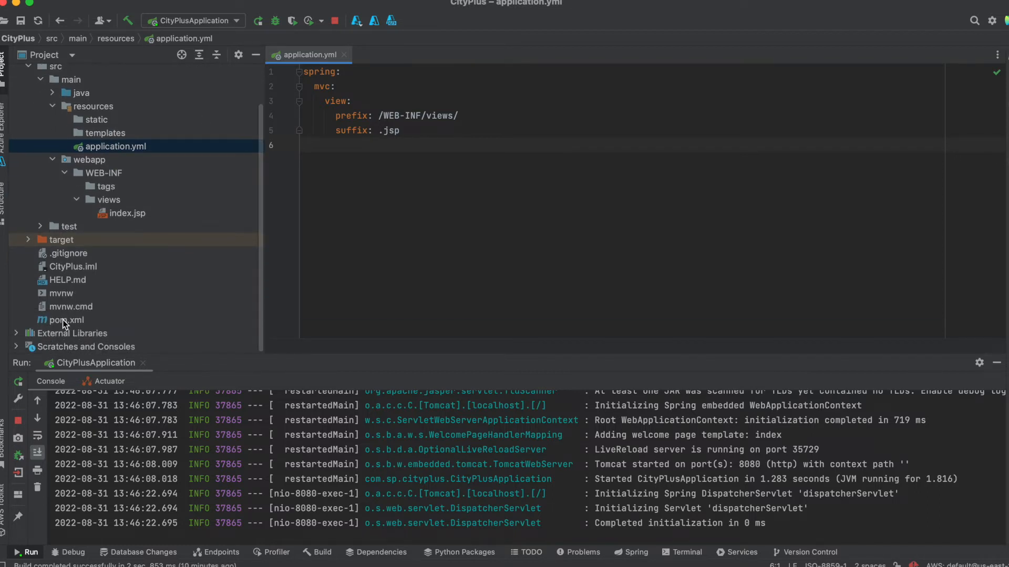
Open pom.xml and review the tomcat-embed-jasper dependency block
double_click(65, 319)
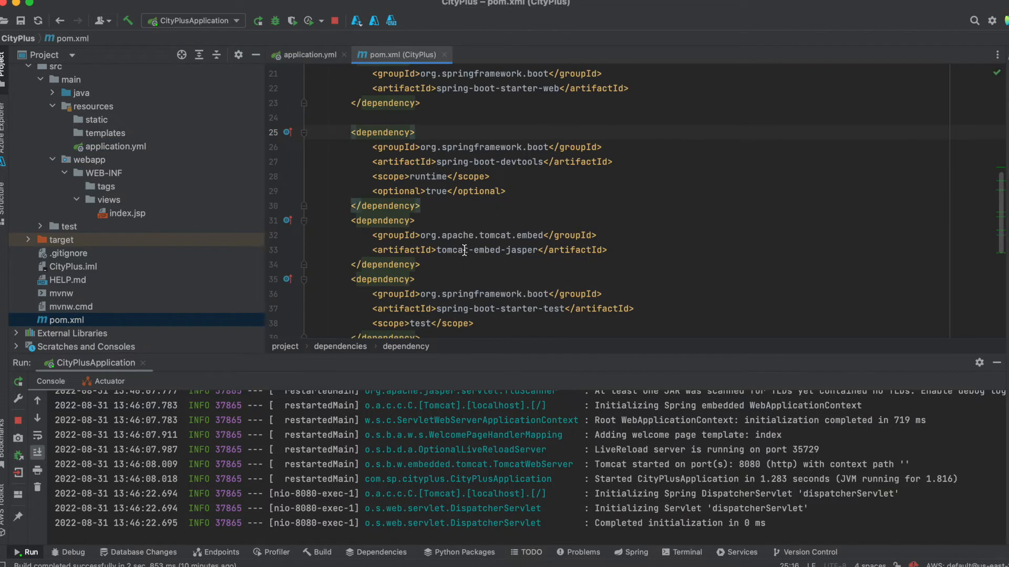
scroll("down", 3)
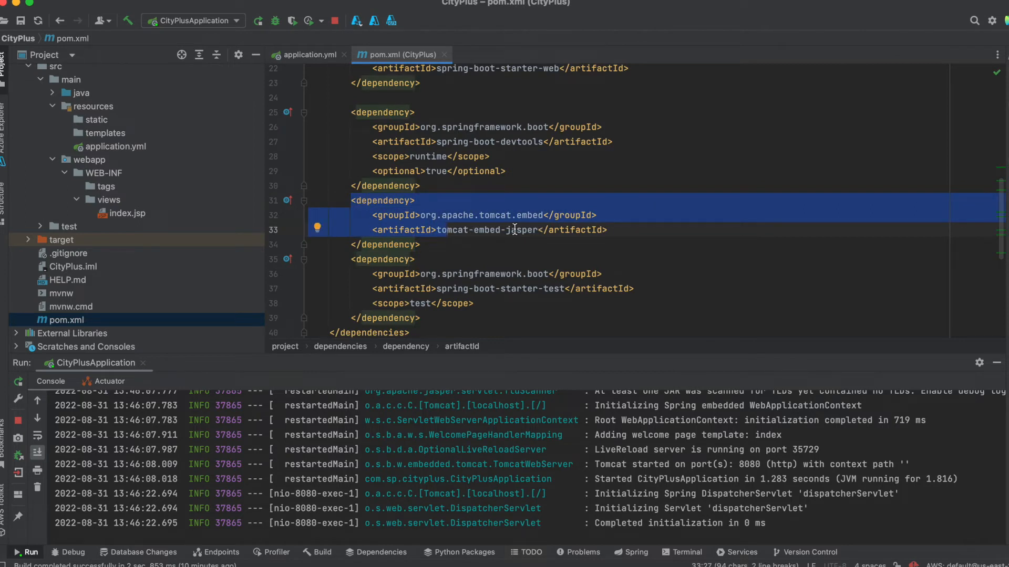
mouse_move(476, 242)
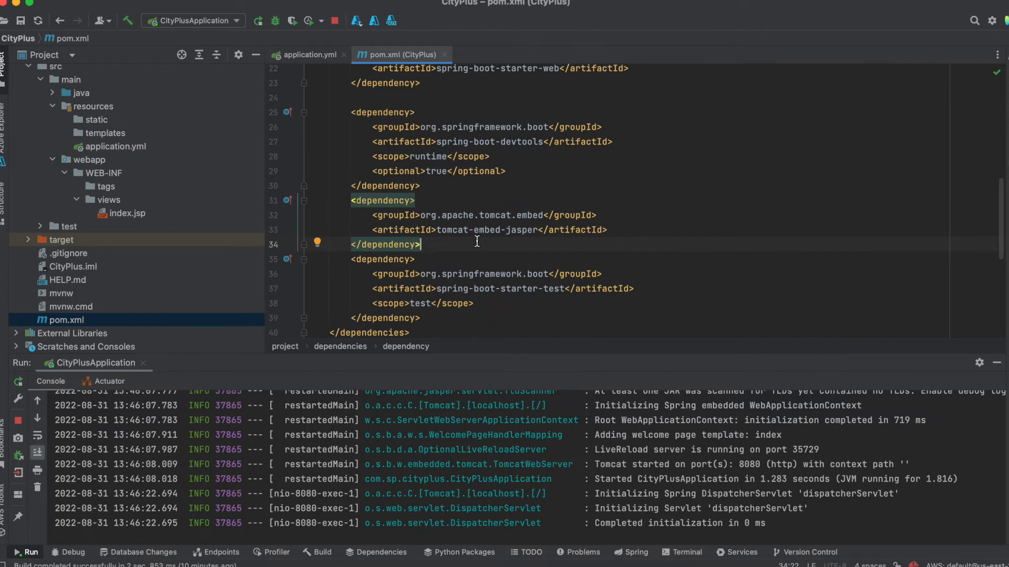
mouse_move(487, 212)
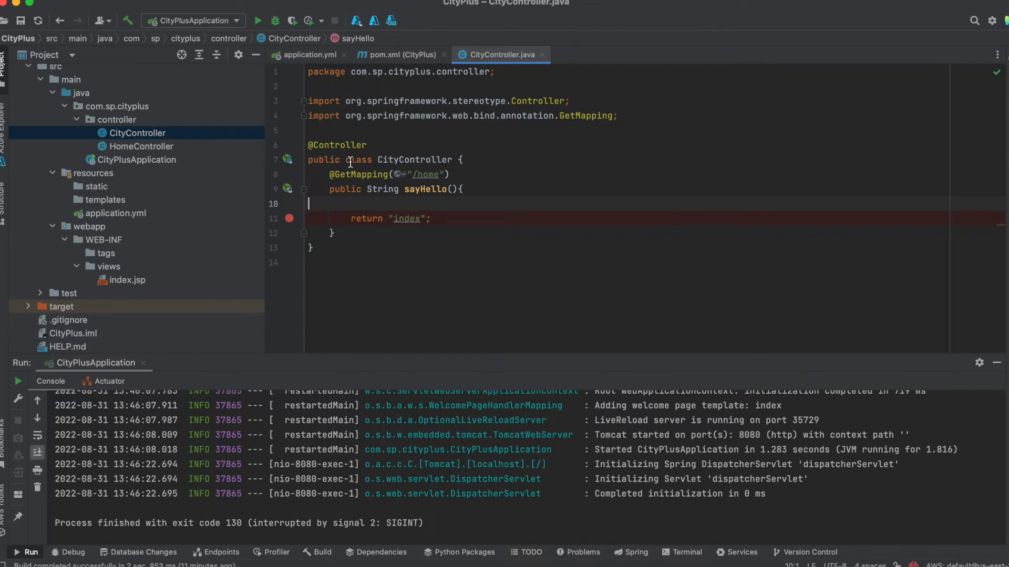
mouse_move(309, 144)
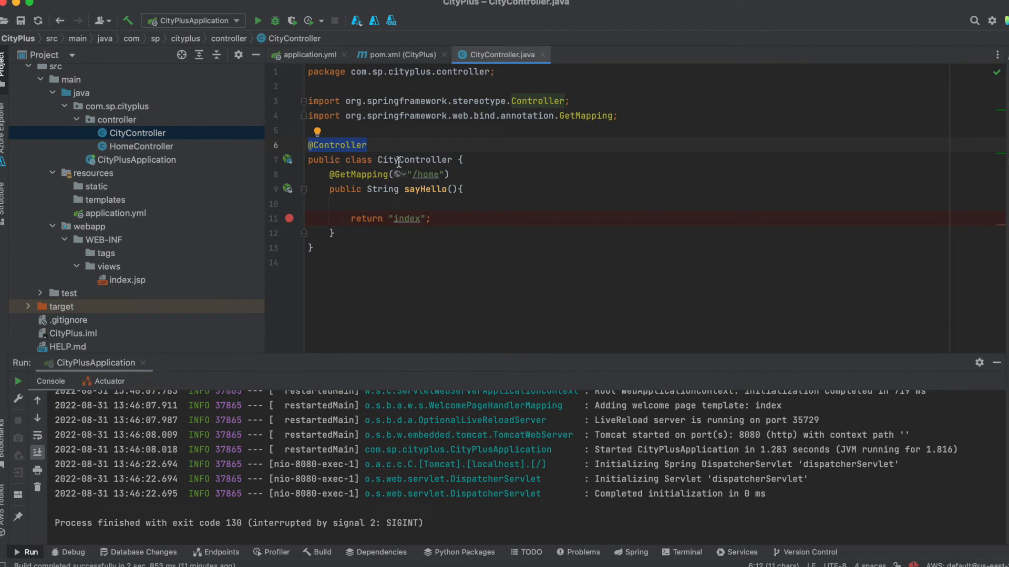
mouse_move(451, 160)
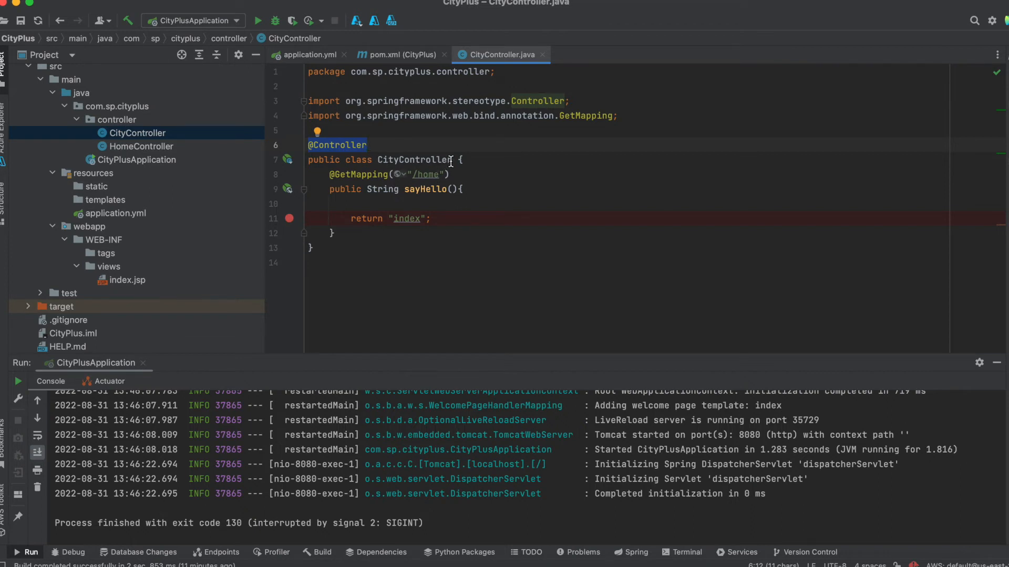
mouse_move(483, 205)
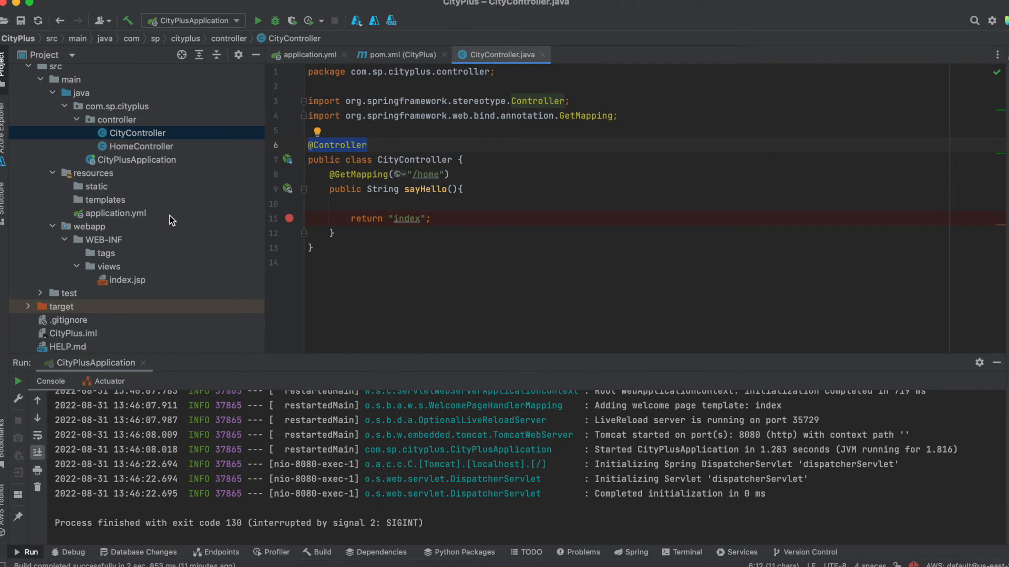
mouse_move(148, 219)
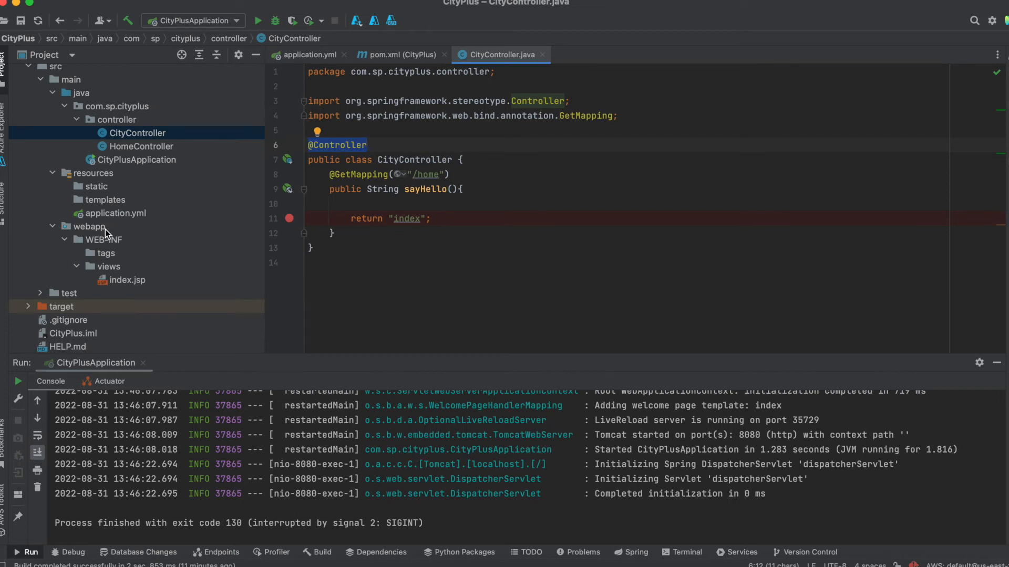
mouse_move(424, 149)
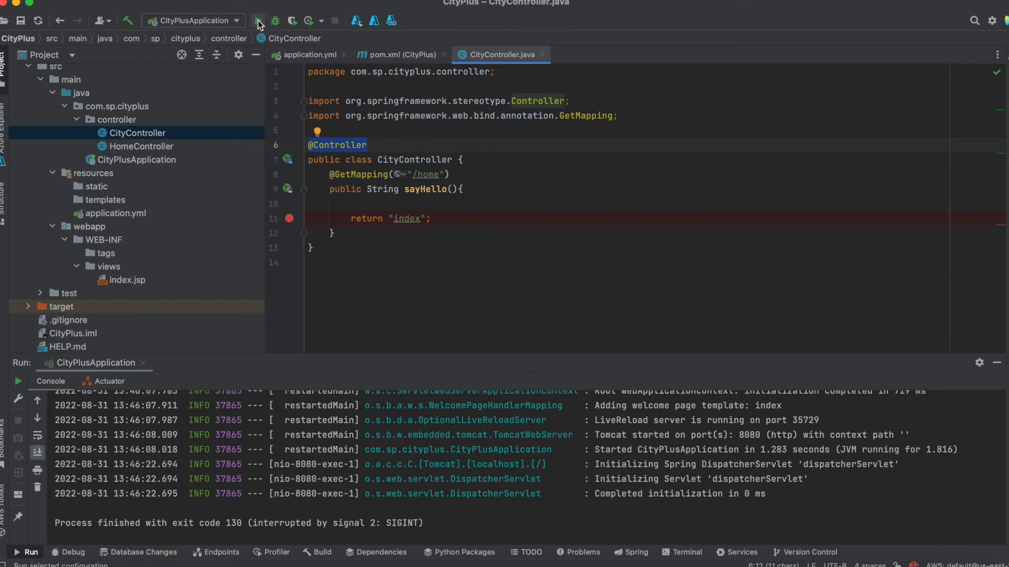
Rerun CityPlusApplication from the toolbar Run button
left_click(257, 21)
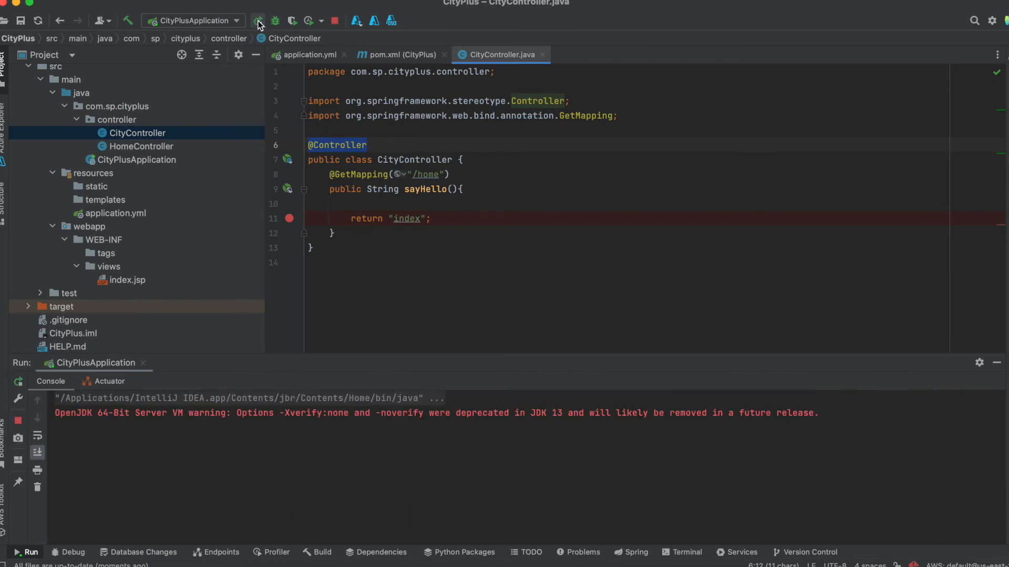
left_click(258, 21)
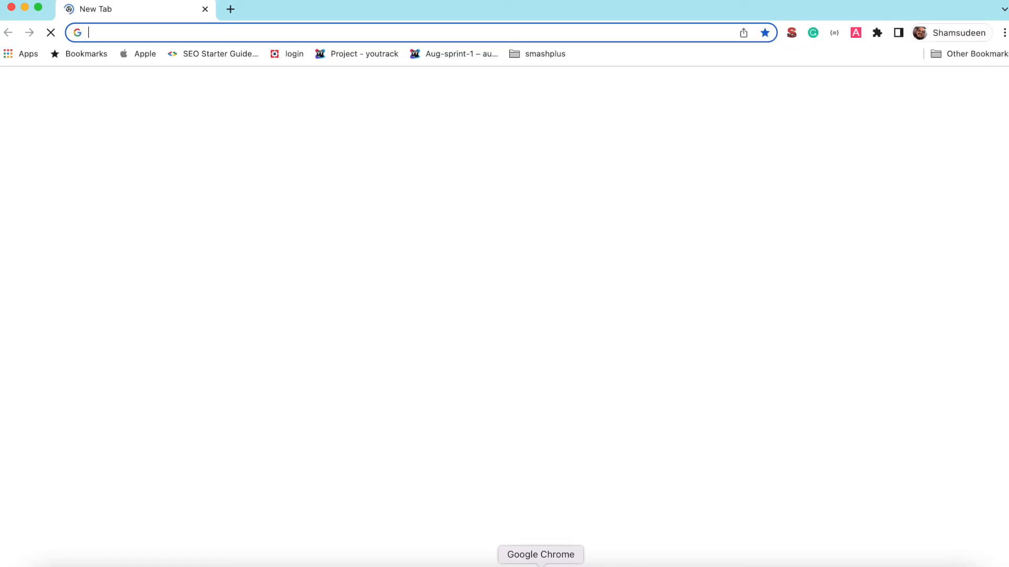
Navigate Chrome to localhost:8080/home to view the JSP page
type("localhost:8180")
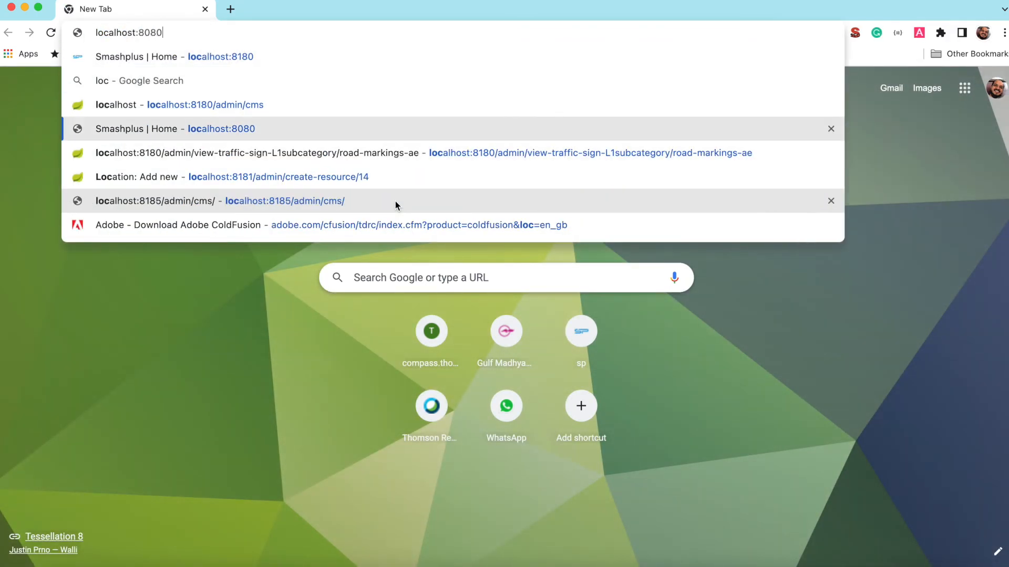
type("/home")
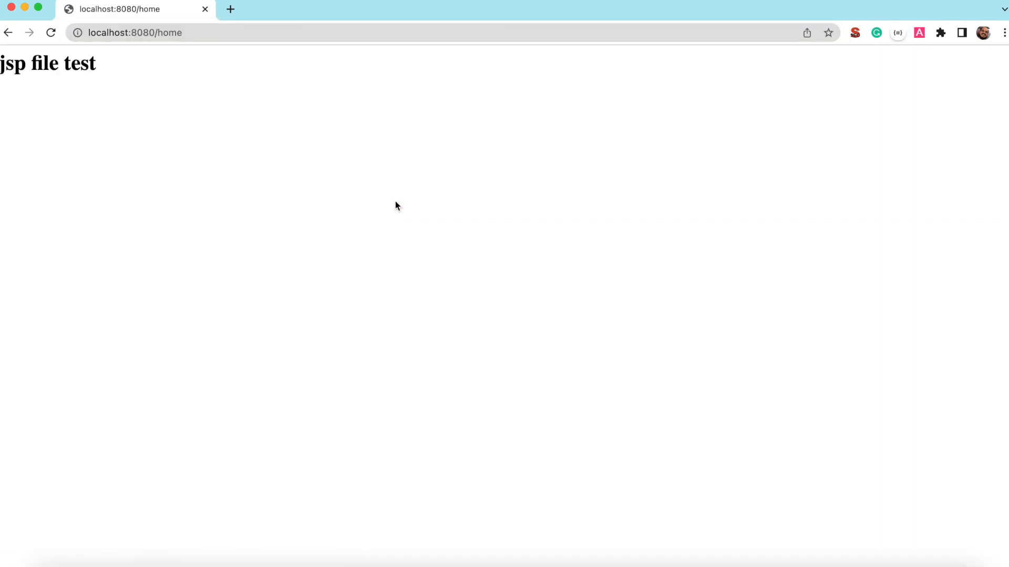
mouse_move(380, 184)
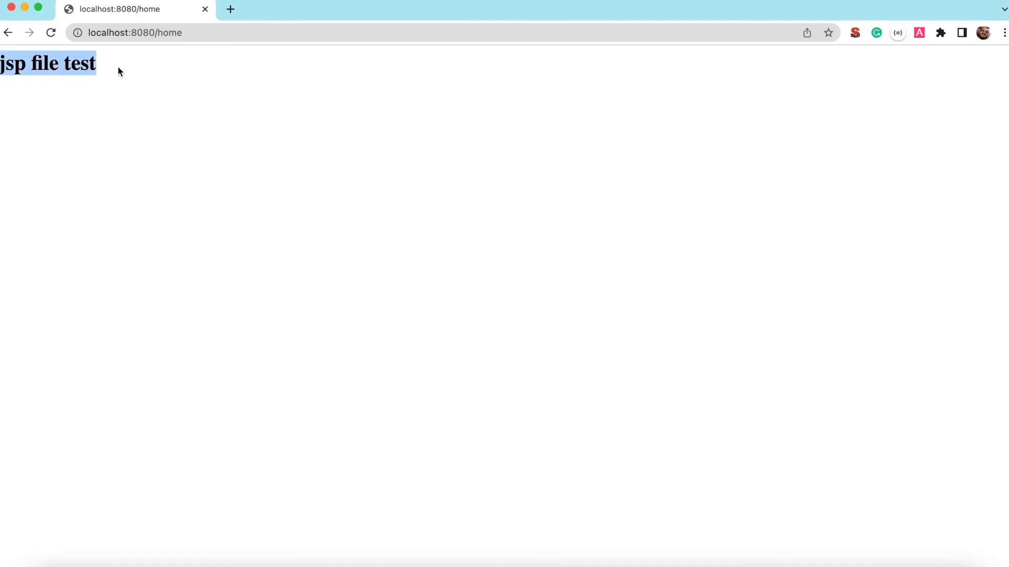
mouse_move(537, 416)
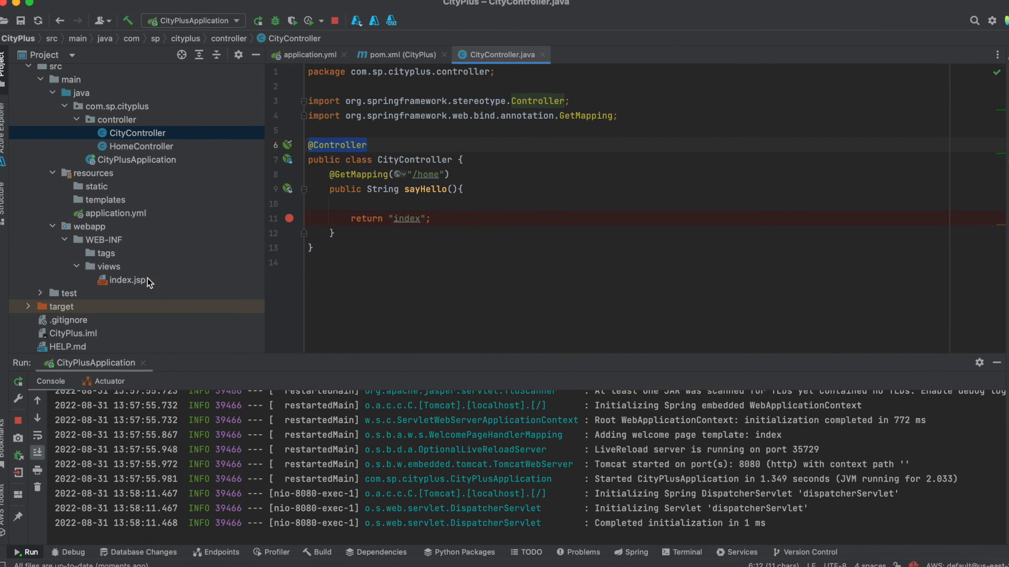
Extend the index.jsp h1 text with ', Spring Boot with Intellij'
double_click(127, 279)
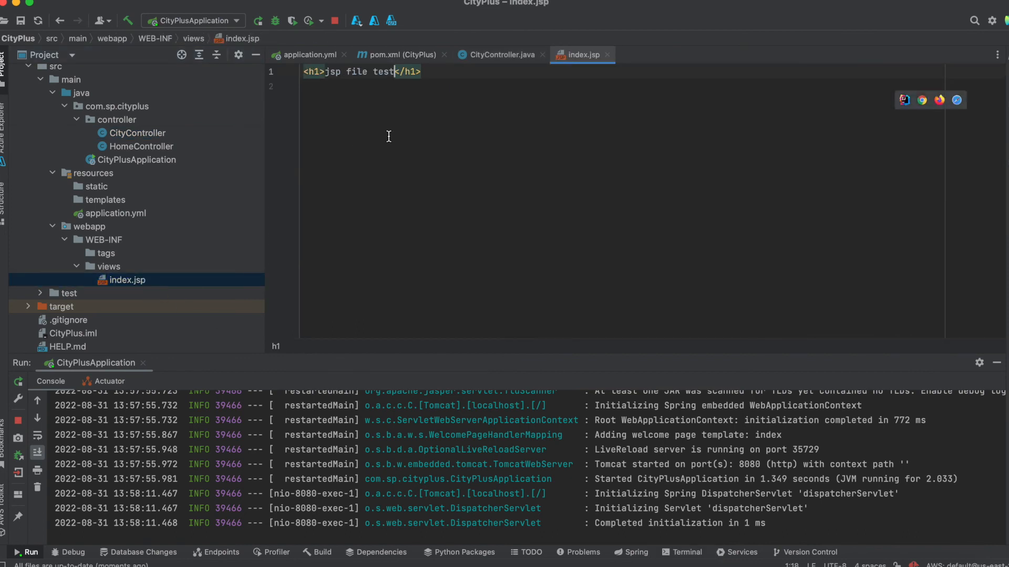
type(", Spring Boot with Intellij")
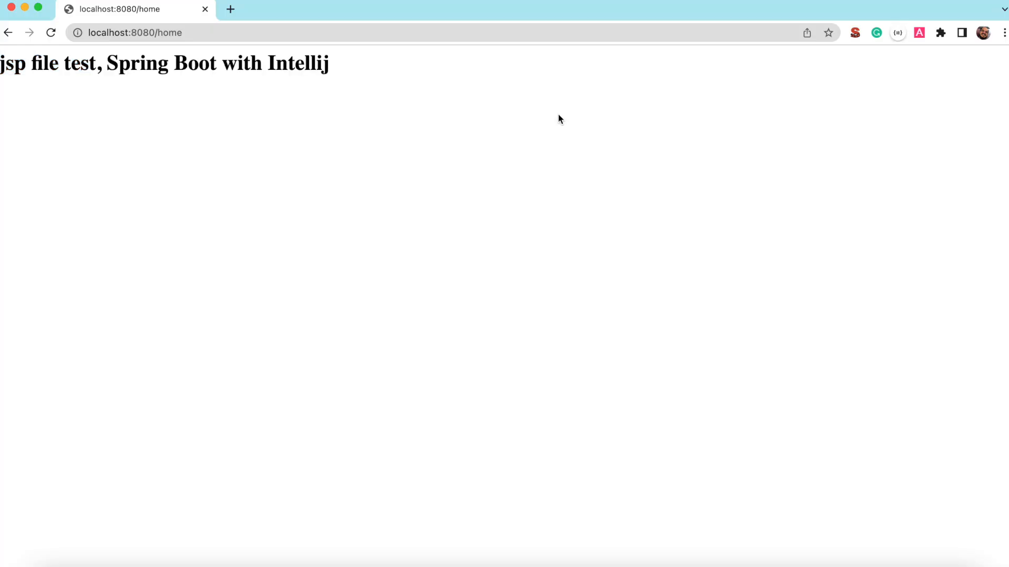
mouse_move(412, 96)
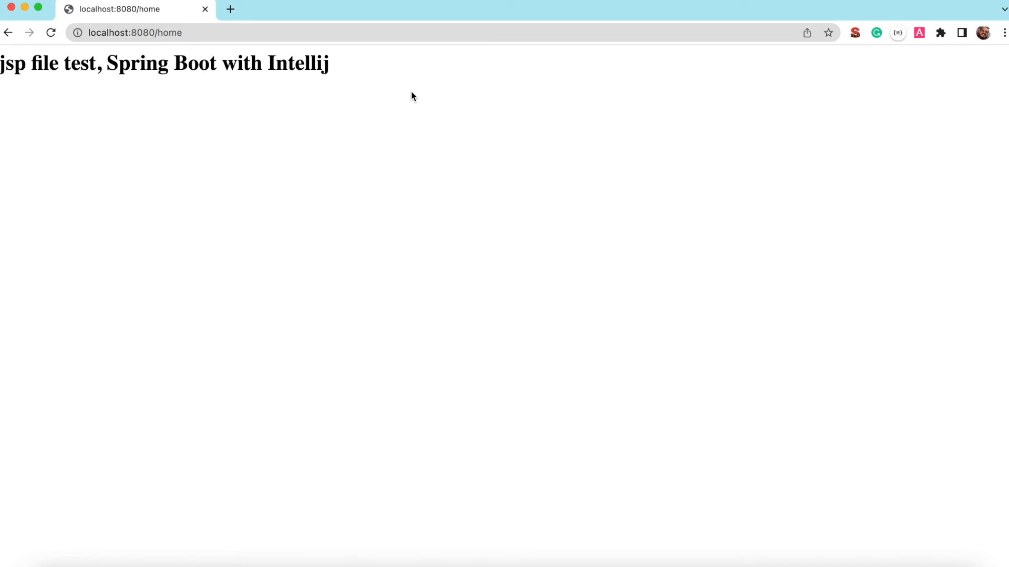